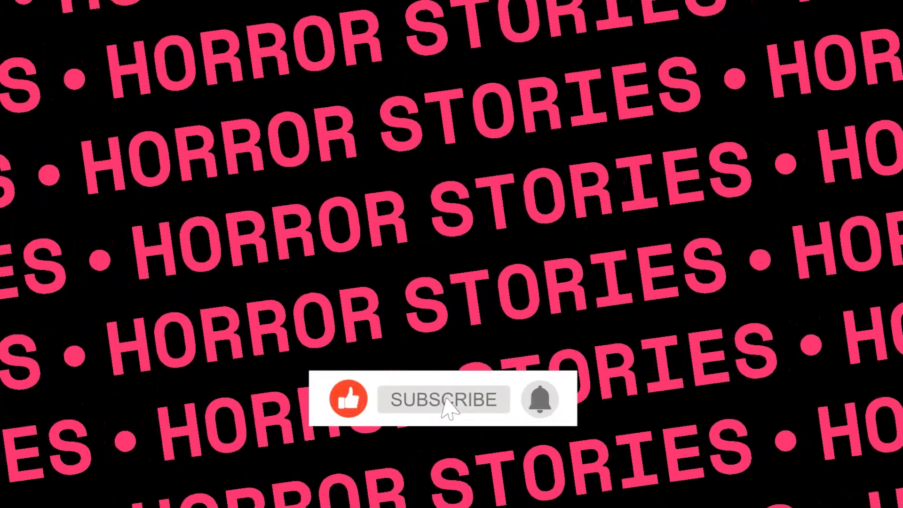
pyautogui.click(443, 407)
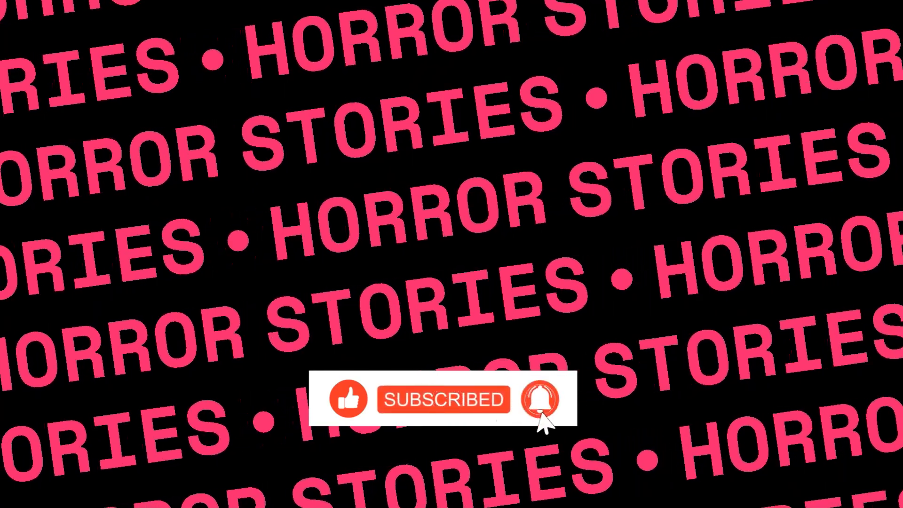